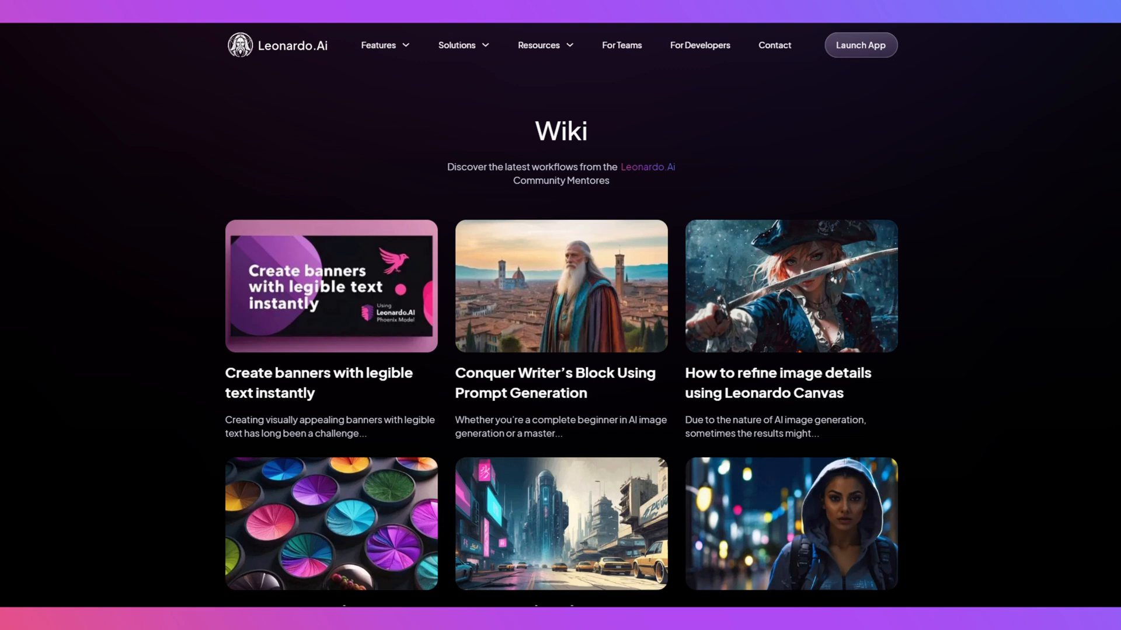
Launch the Leonardo.Ai app from the wiki page
left_click(859, 45)
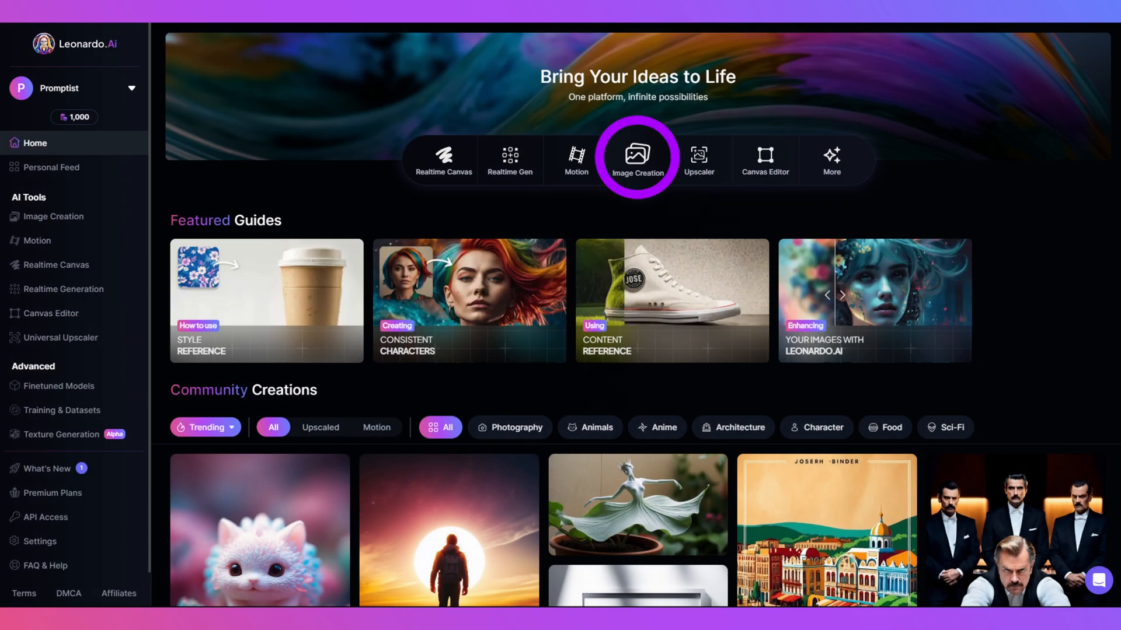
Open Image Creation with the Phoenix model and Graphic Design Vector style
left_click(637, 159)
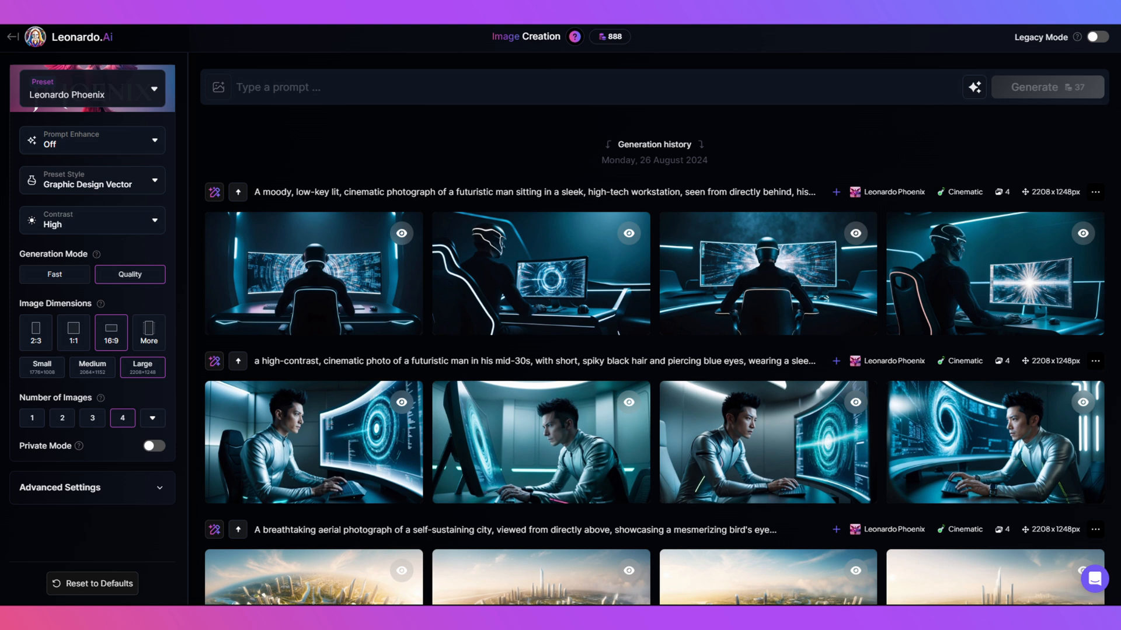
left_click(149, 332)
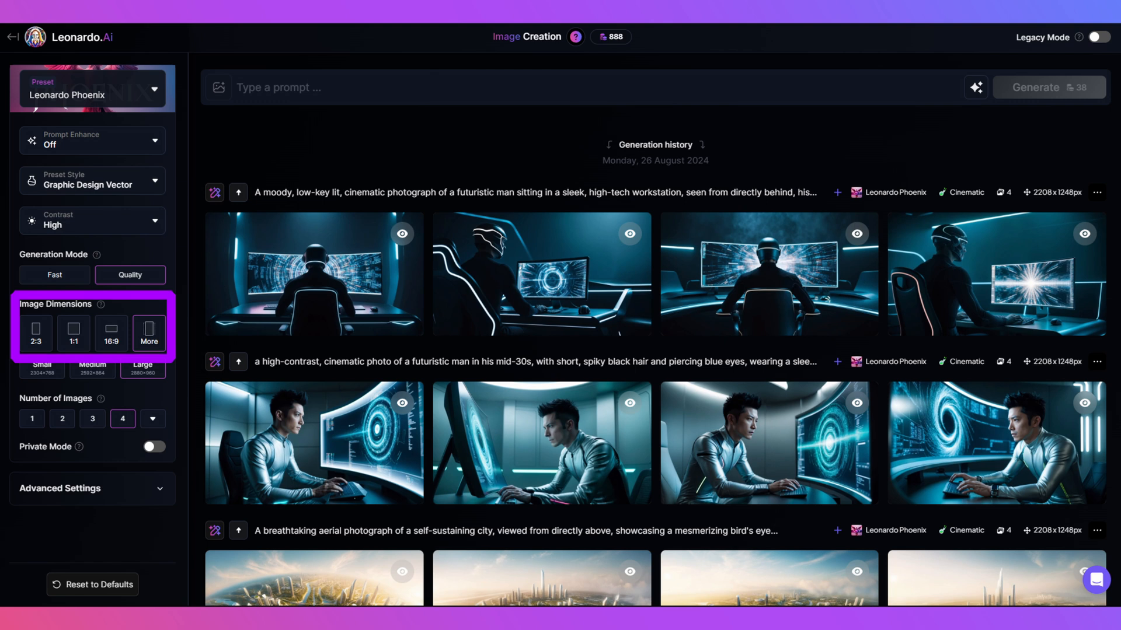
Set the image aspect ratio to 3:1 (2880×960) and close the options
left_click(148, 334)
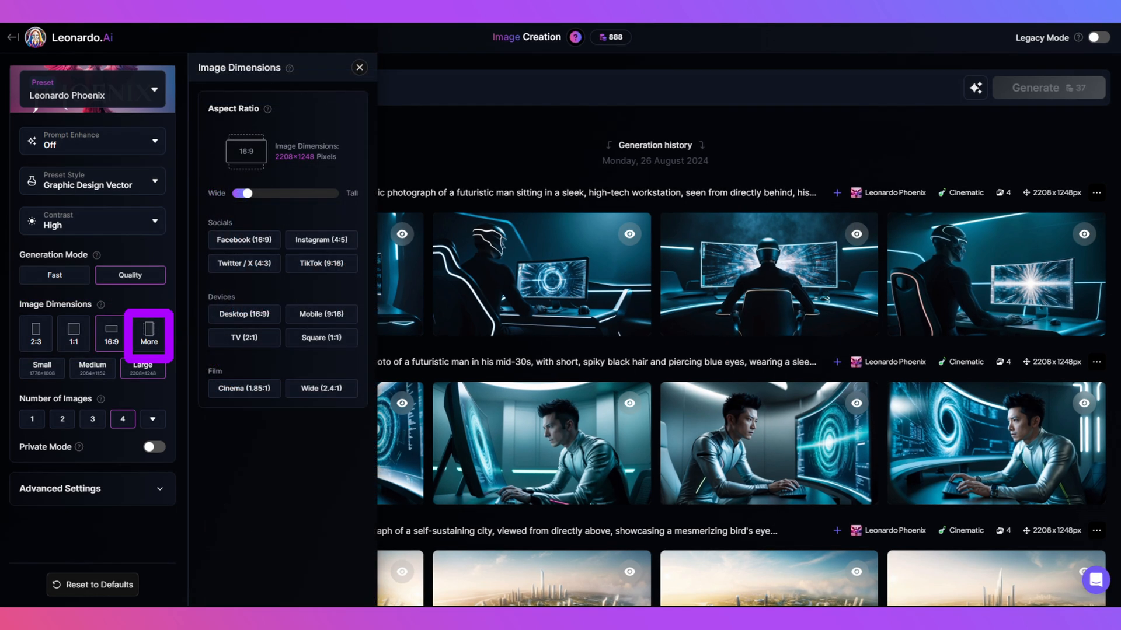
left_click(111, 334)
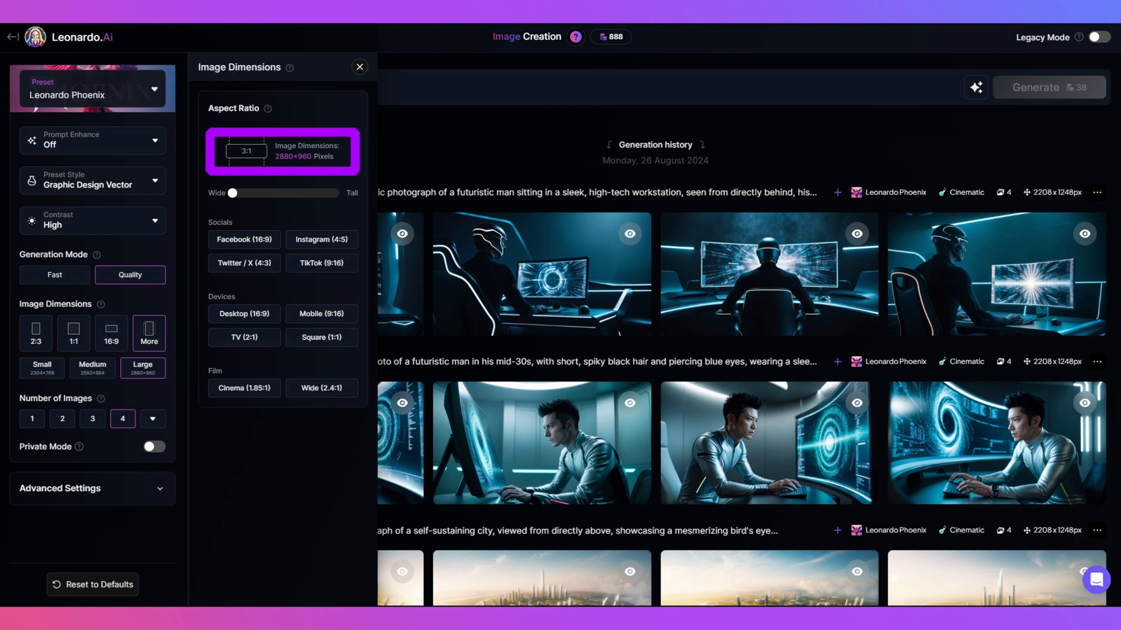
left_click(359, 67)
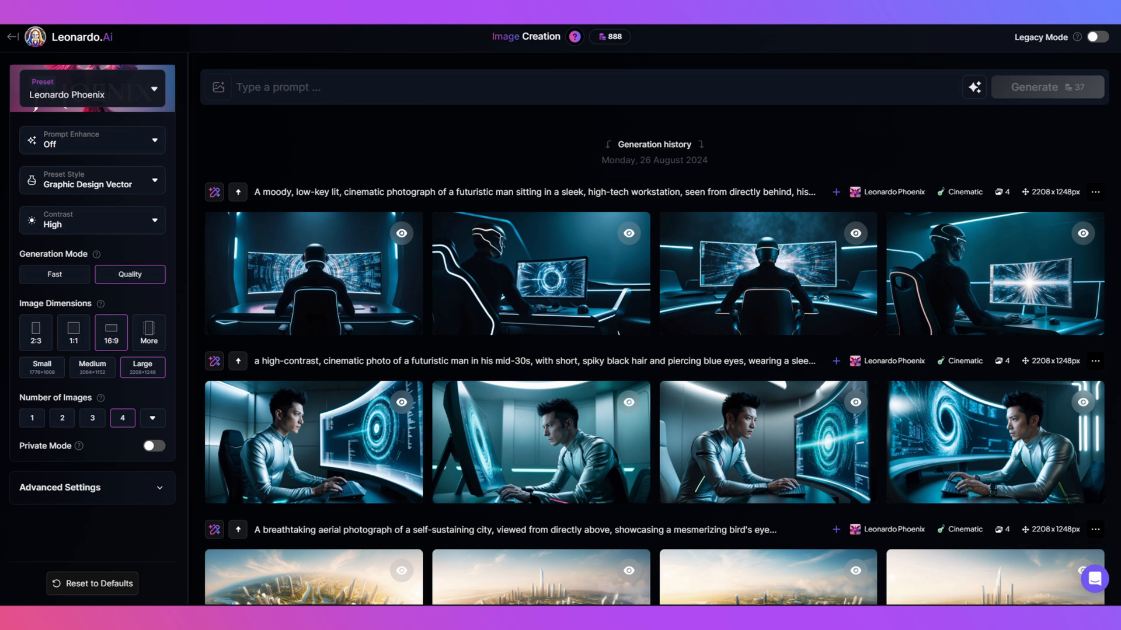
Generate from the black-background pink, purple and blue circle-and-square 'Banners Made Easy' prompt
type("Modern Stylized Circle And Square Design, Black Background, Pink Purple And Blue, Large Text \"Banners Made Easy\" and small subtitle text \"Leonardo Ai Phoenix\"")
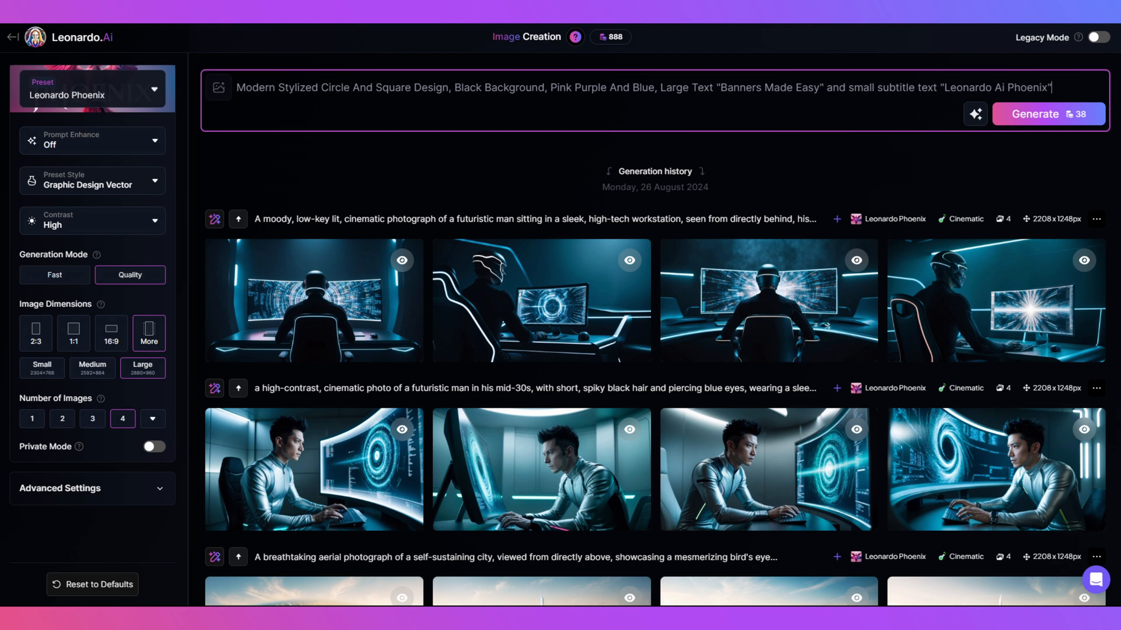
left_click(1033, 114)
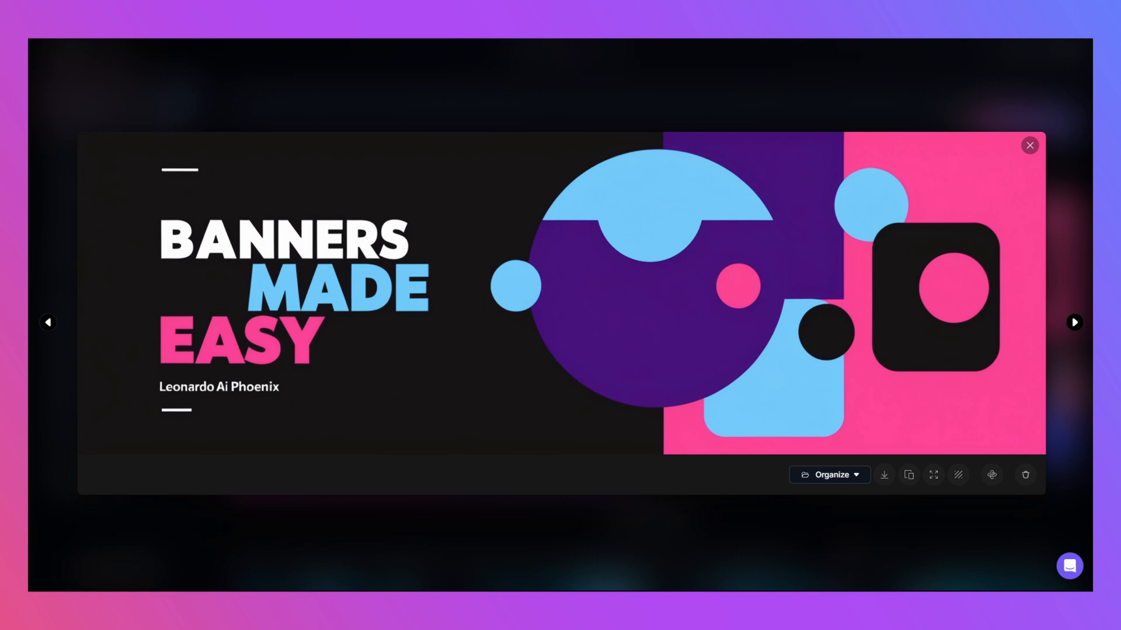
Close the enlarged banner preview to return to the four results
left_click(1029, 146)
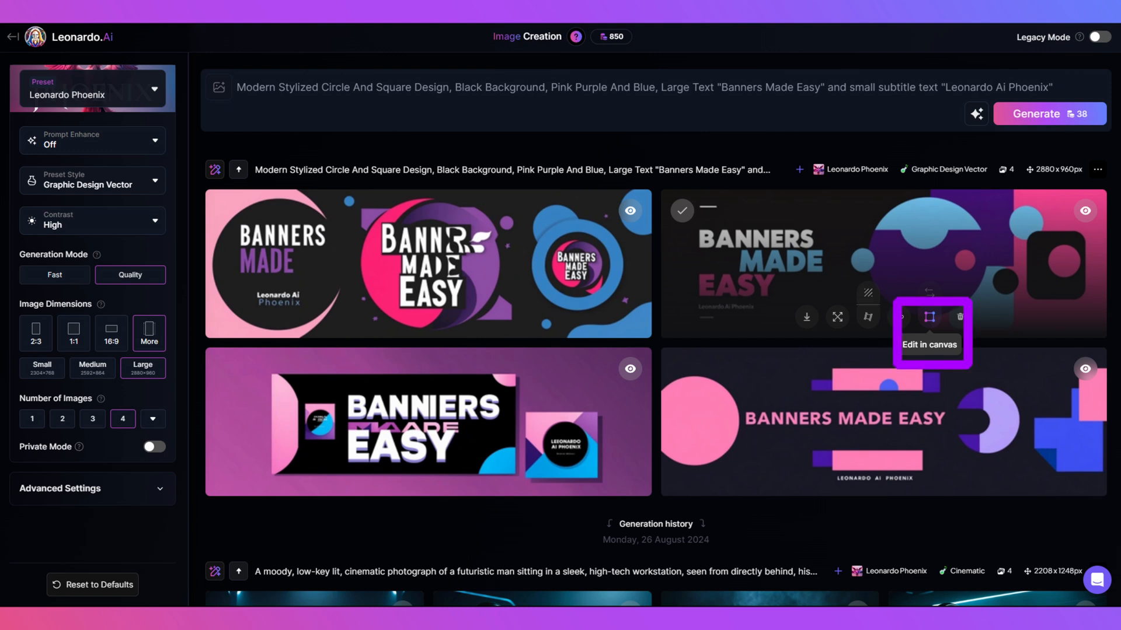
mouse_move(897, 316)
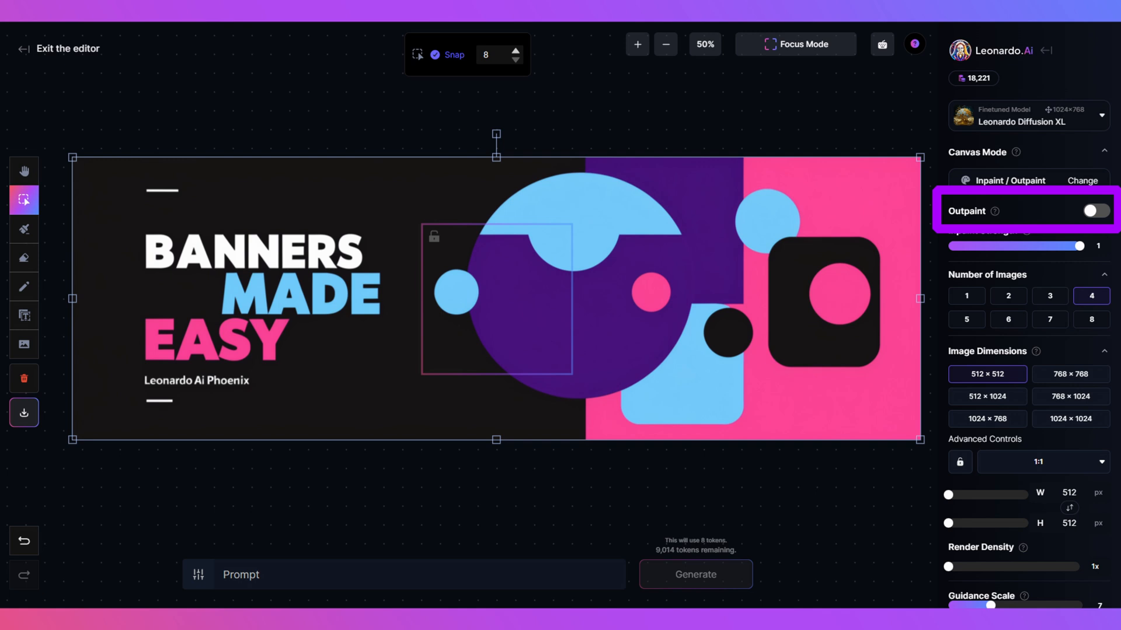
Inpaint the erased stray marks with the prompt 'Black Background', outpainting off
left_click(23, 257)
type("Black Background")
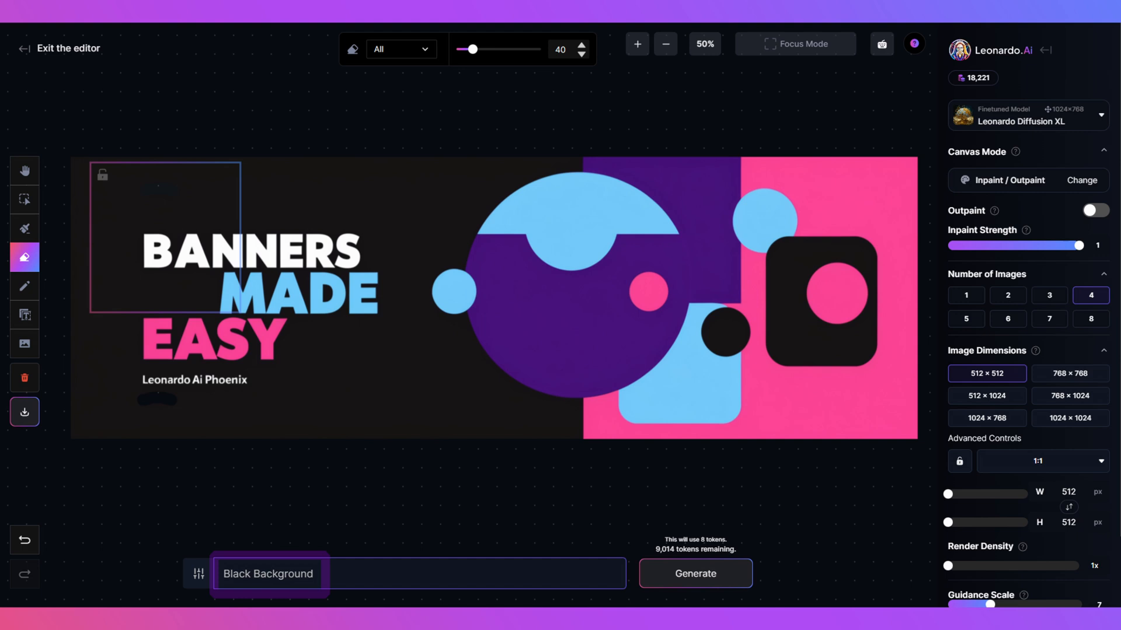
left_click(269, 573)
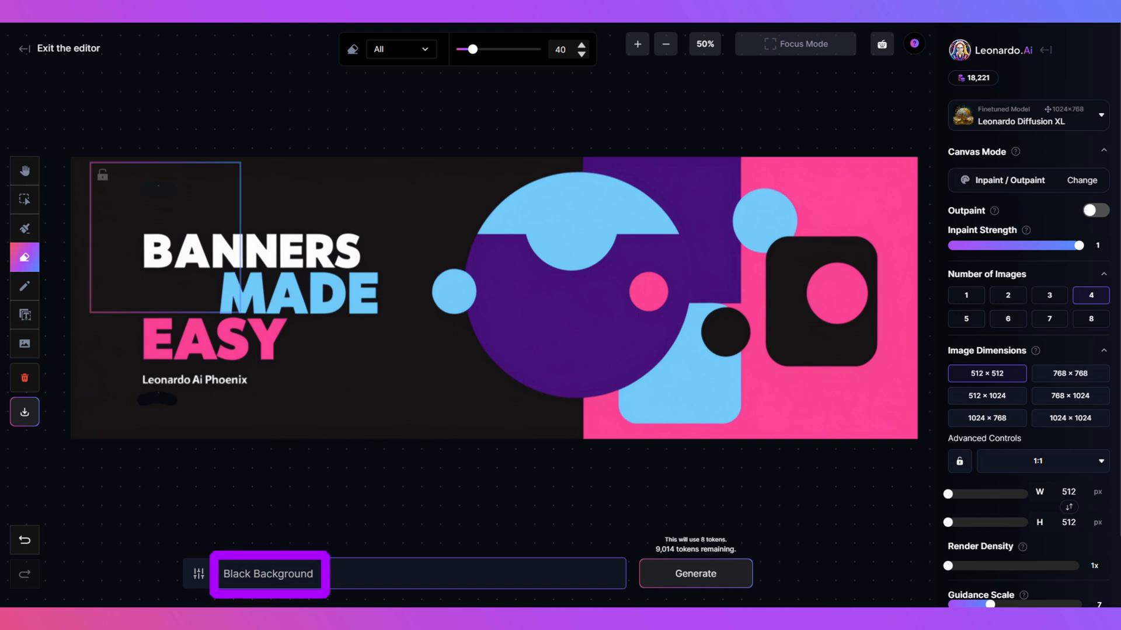
left_click(694, 573)
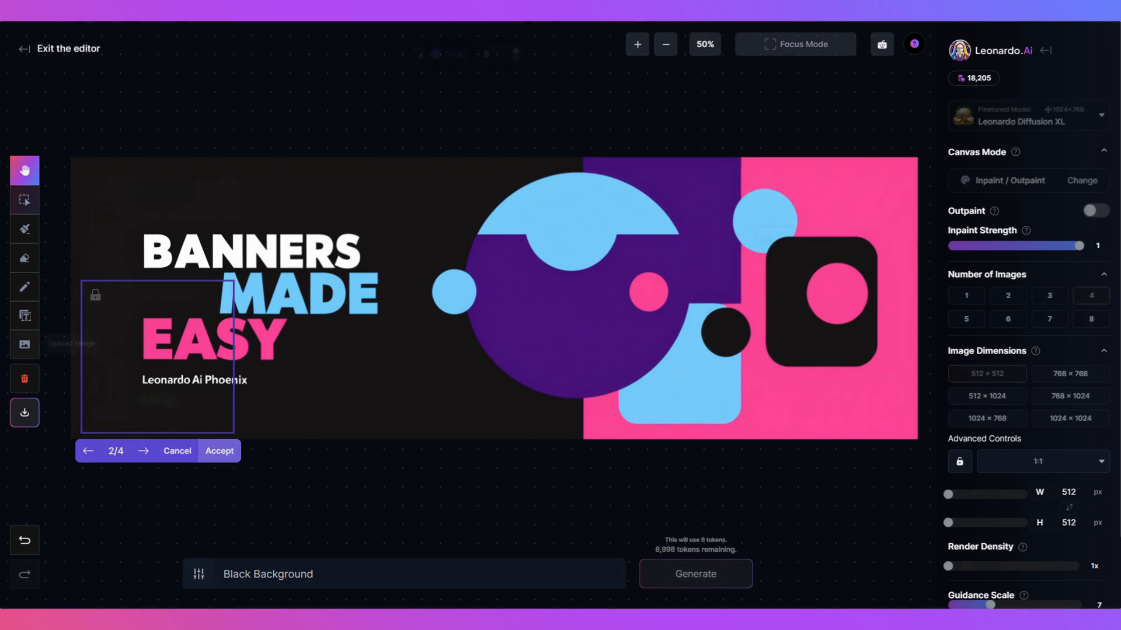
Accept the cleaned background, then generate to blend the placed Leonardo logo
left_click(24, 200)
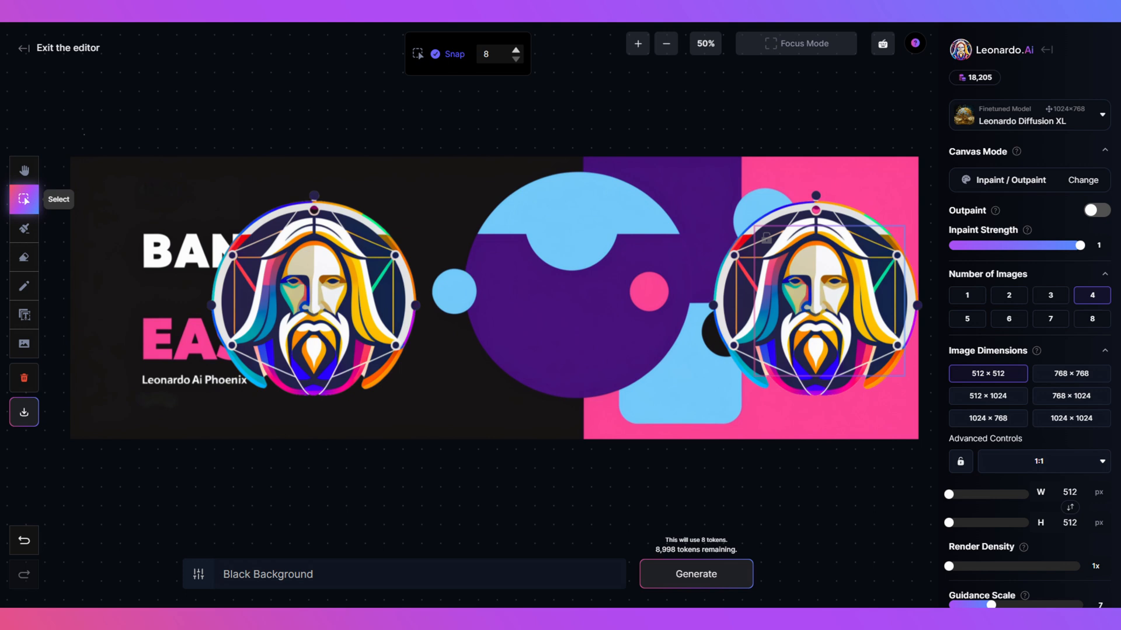
left_click(694, 573)
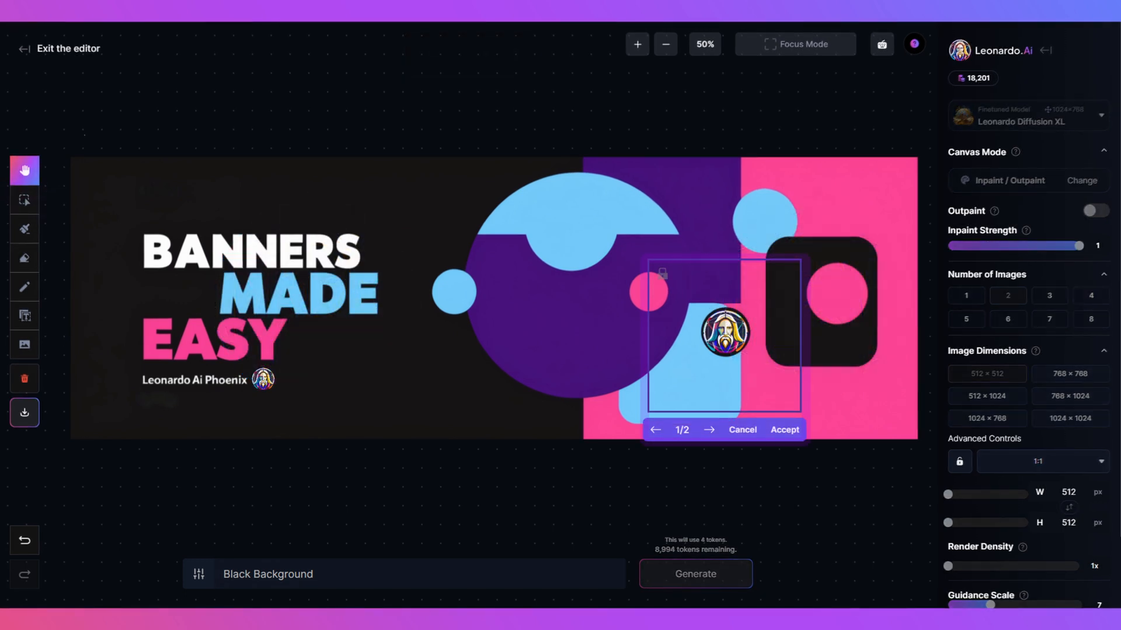